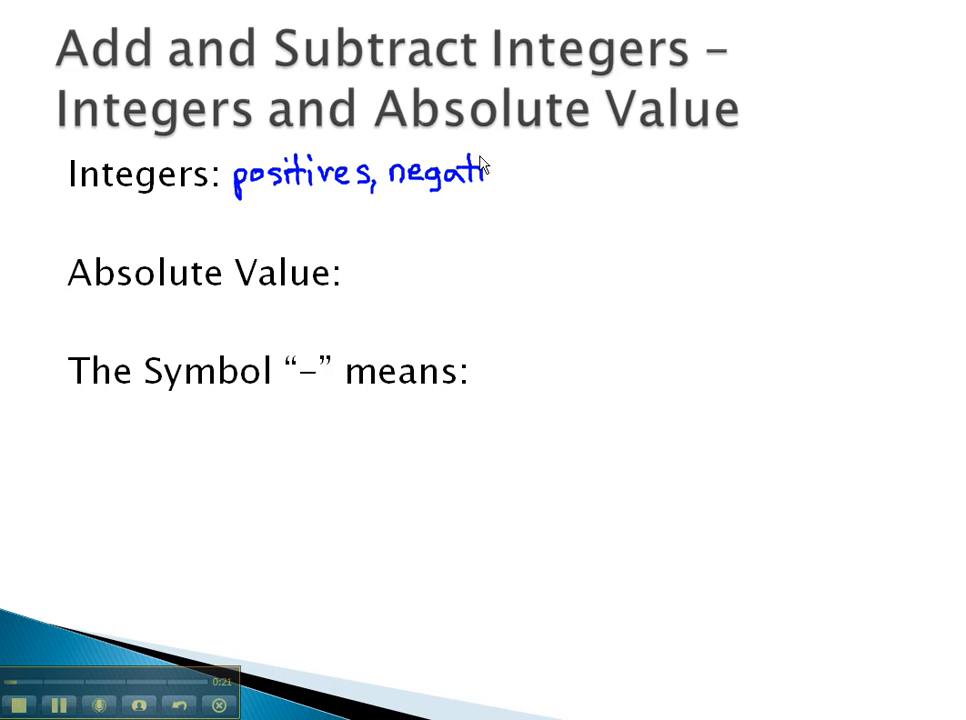
# Ink 'positives, negatives, zero' beside Integers and 'distance from zero' beside Absolute Value
pyautogui.moveTo(470, 176); pyautogui.dragTo(630, 176)
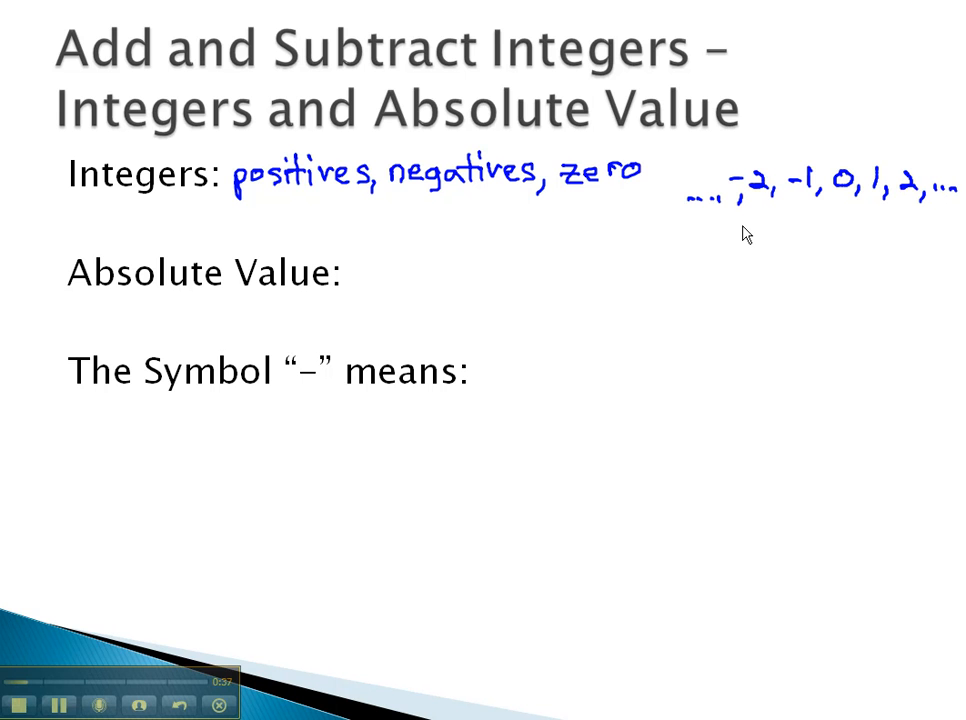
pyautogui.moveTo(414, 256)
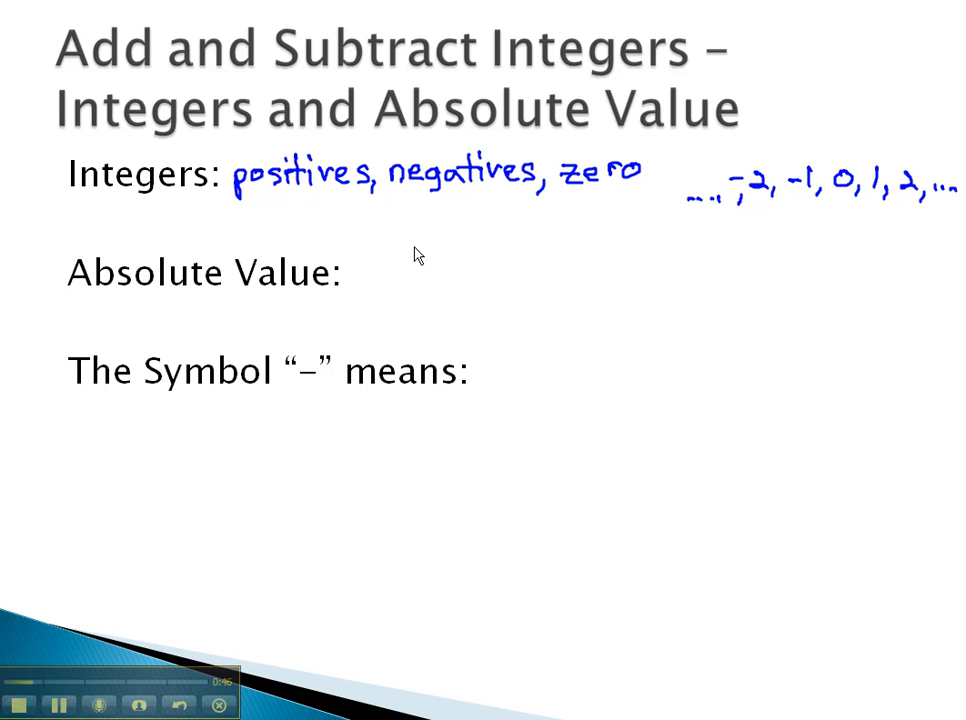
pyautogui.moveTo(368, 272); pyautogui.dragTo(378, 284)
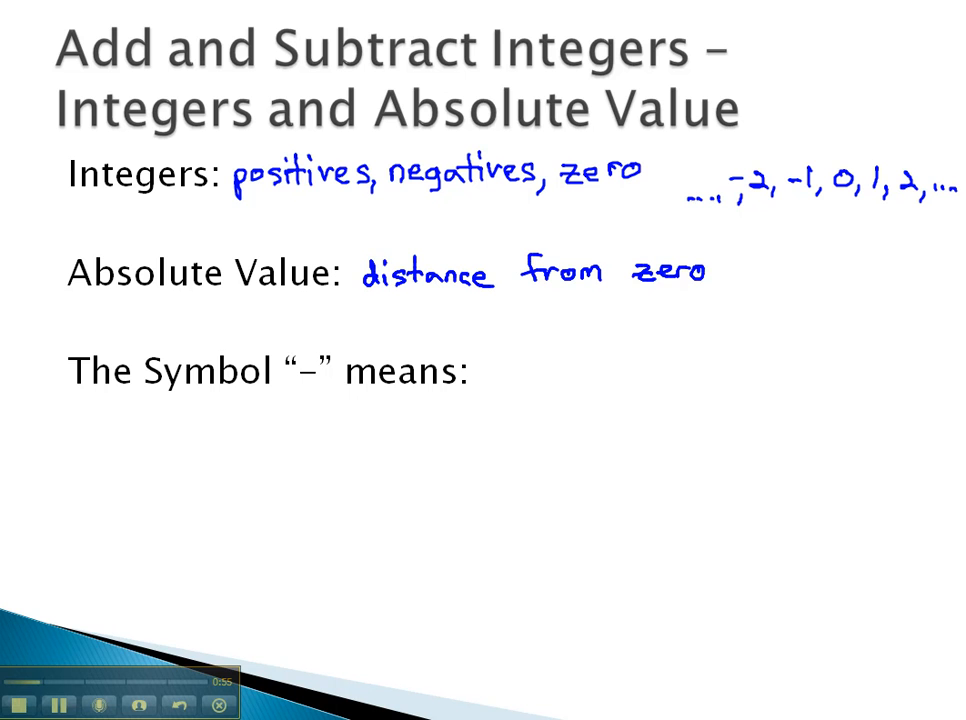
pyautogui.moveTo(472, 336)
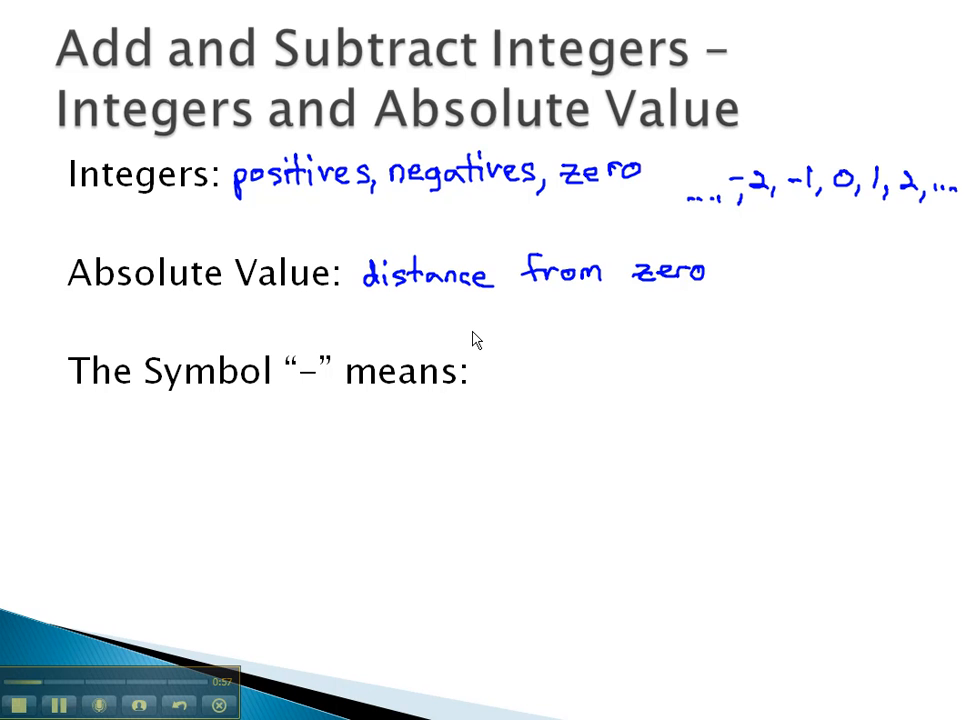
# Ink the |-2| = 2 distance example, note '(positive)', and underline the minus symbol
pyautogui.moveTo(400, 316); pyautogui.dragTo(436, 320)
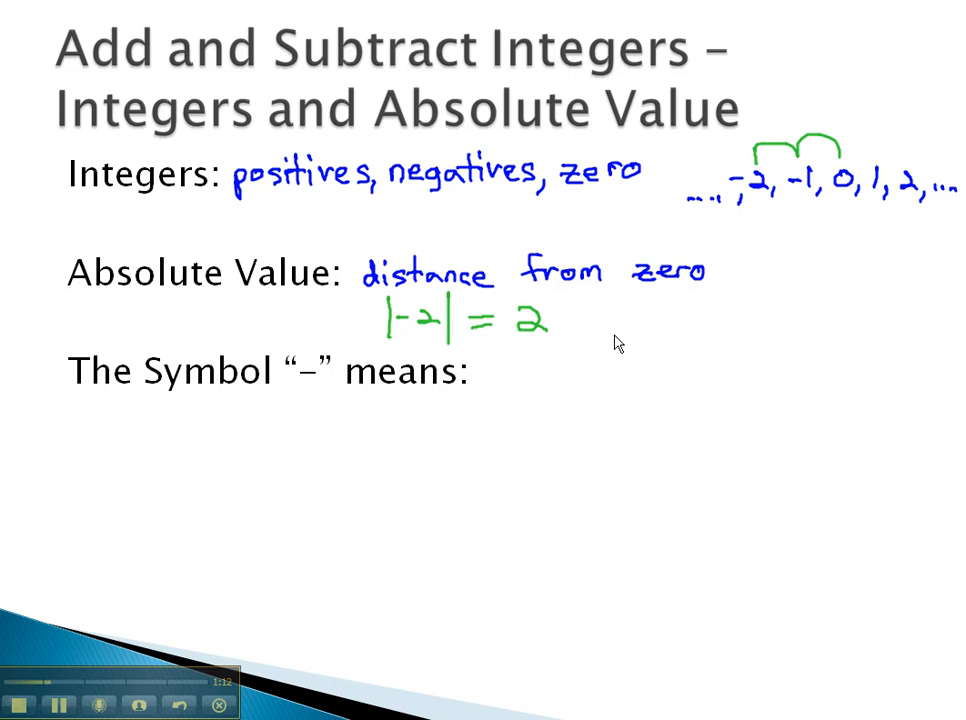
pyautogui.moveTo(746, 280)
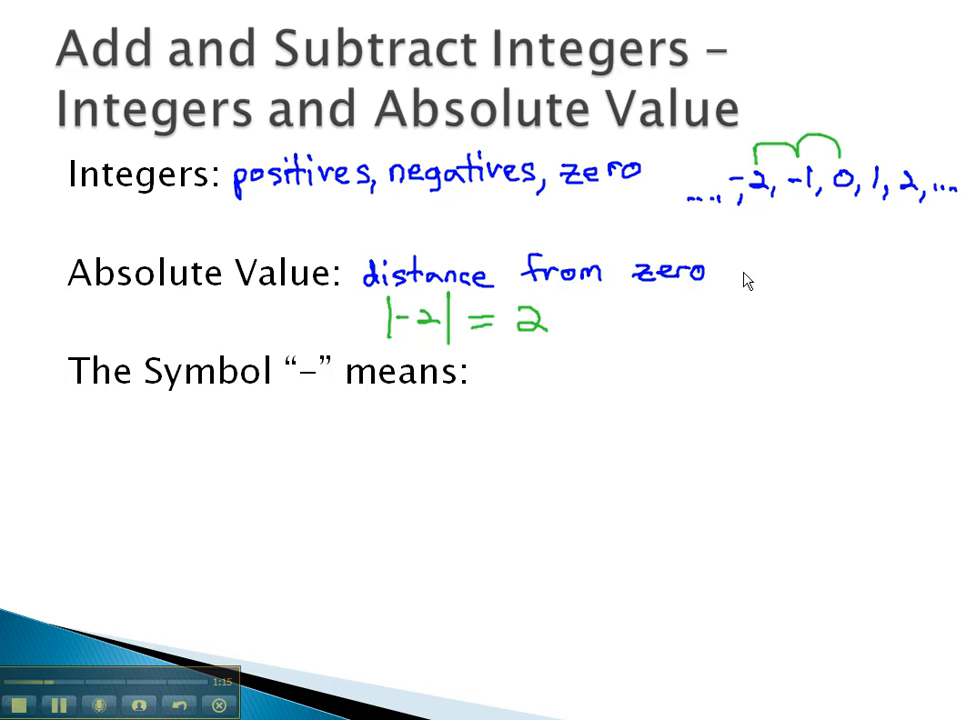
pyautogui.moveTo(736, 260); pyautogui.dragTo(744, 290)
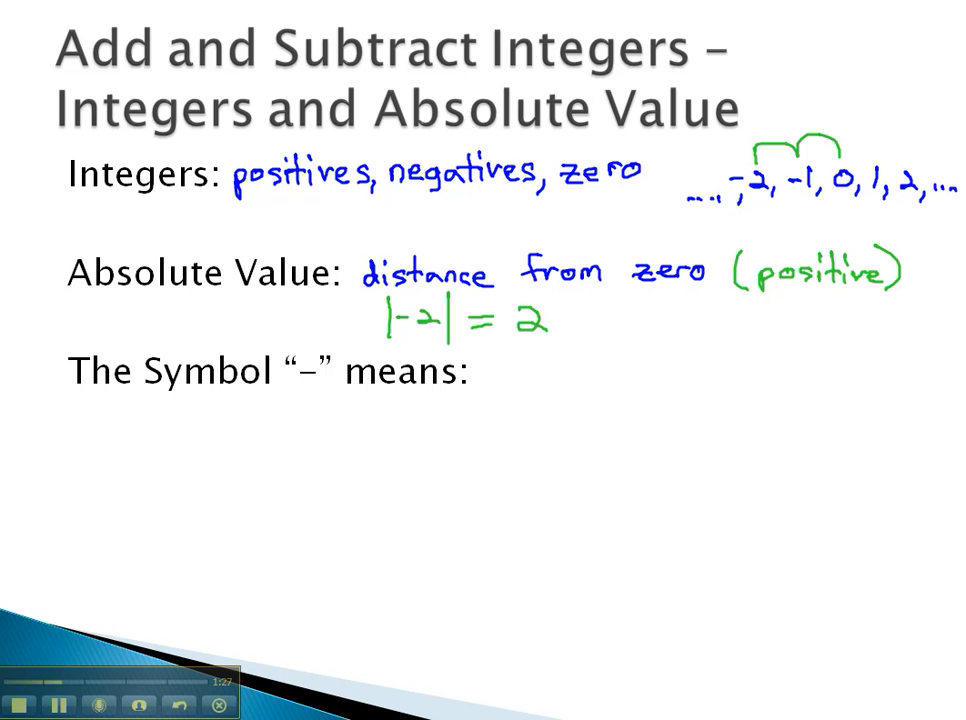
pyautogui.moveTo(280, 396); pyautogui.dragTo(320, 396)
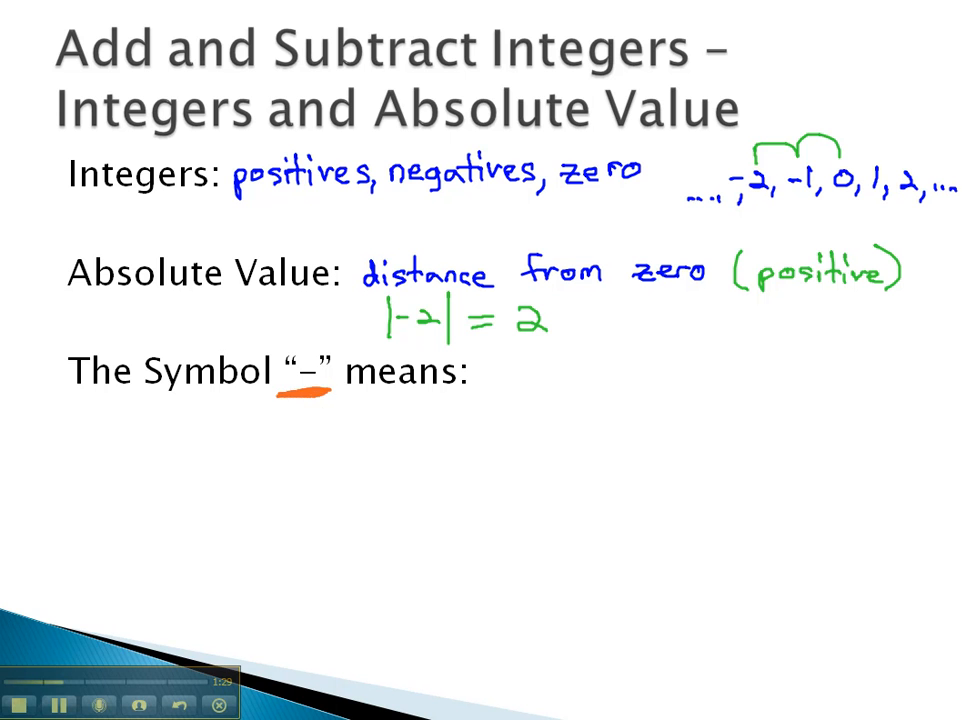
pyautogui.moveTo(444, 452)
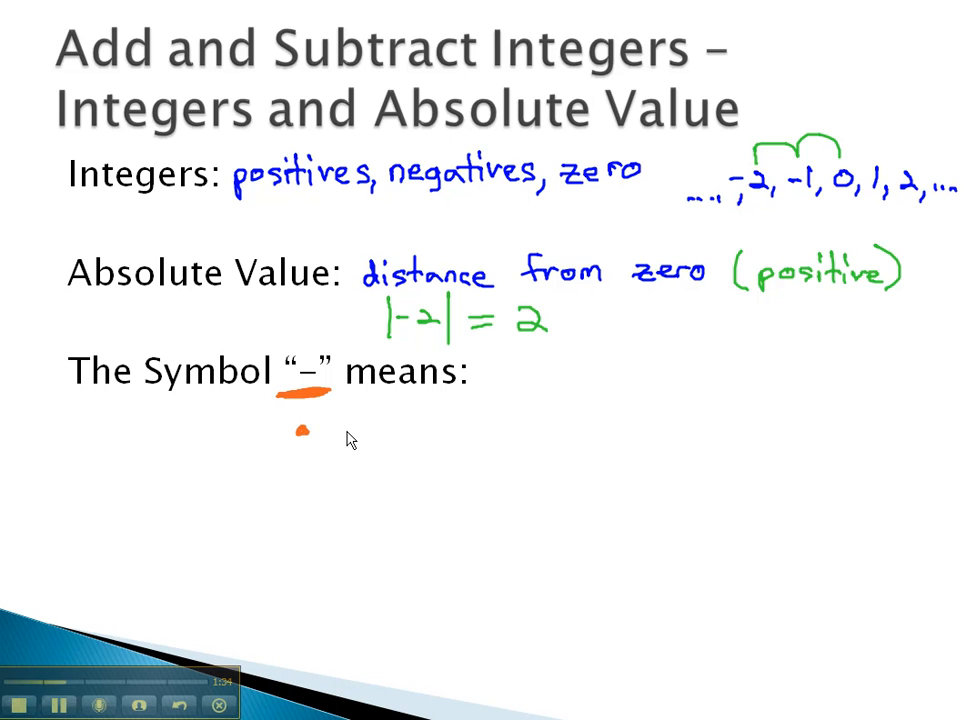
# Write the minus symbol's meanings: subtract, negative, opposite
pyautogui.write('subtract')
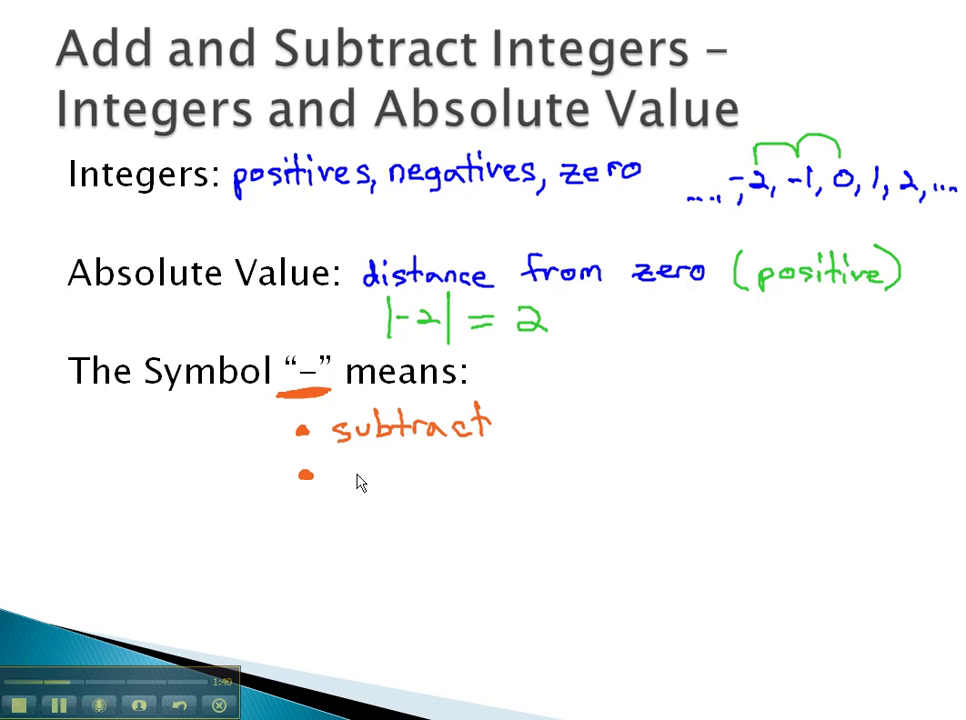
pyautogui.write('negative')
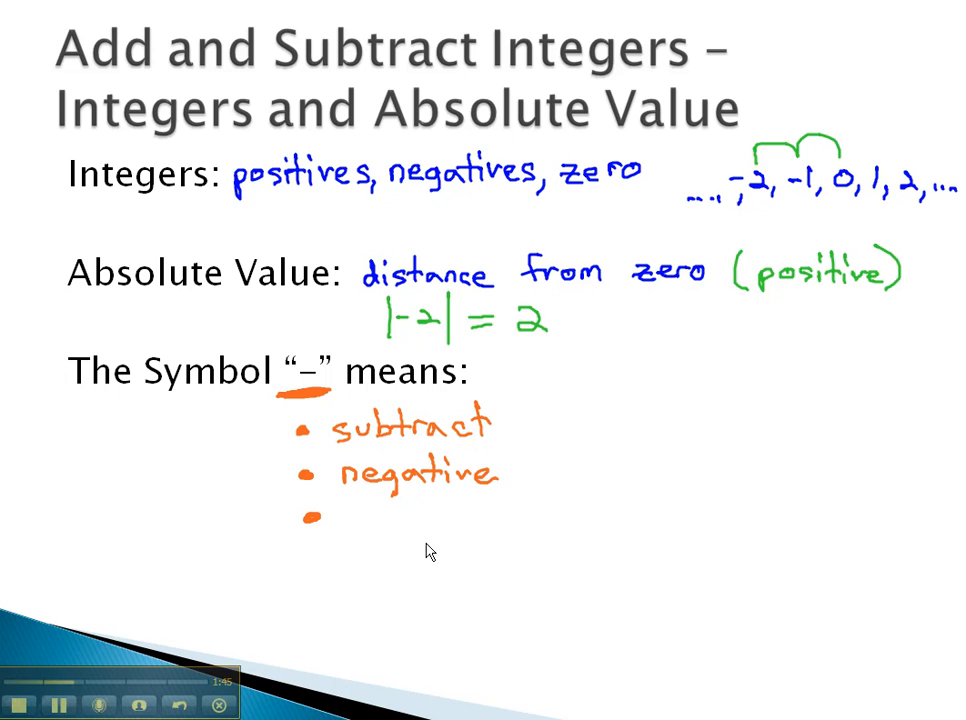
pyautogui.write('opposite')
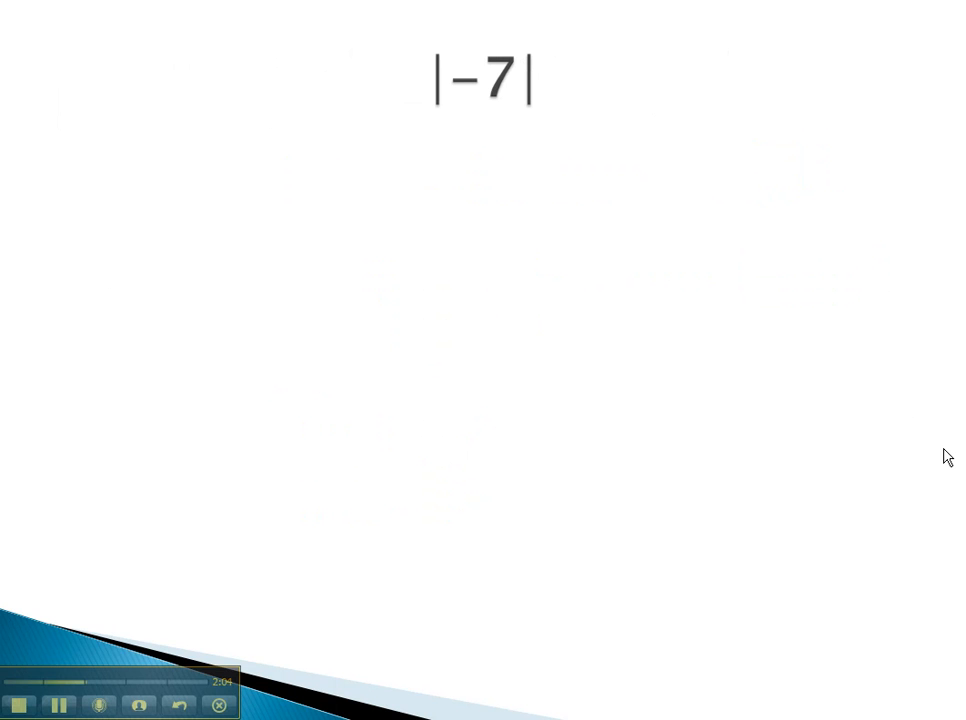
pyautogui.moveTo(472, 160)
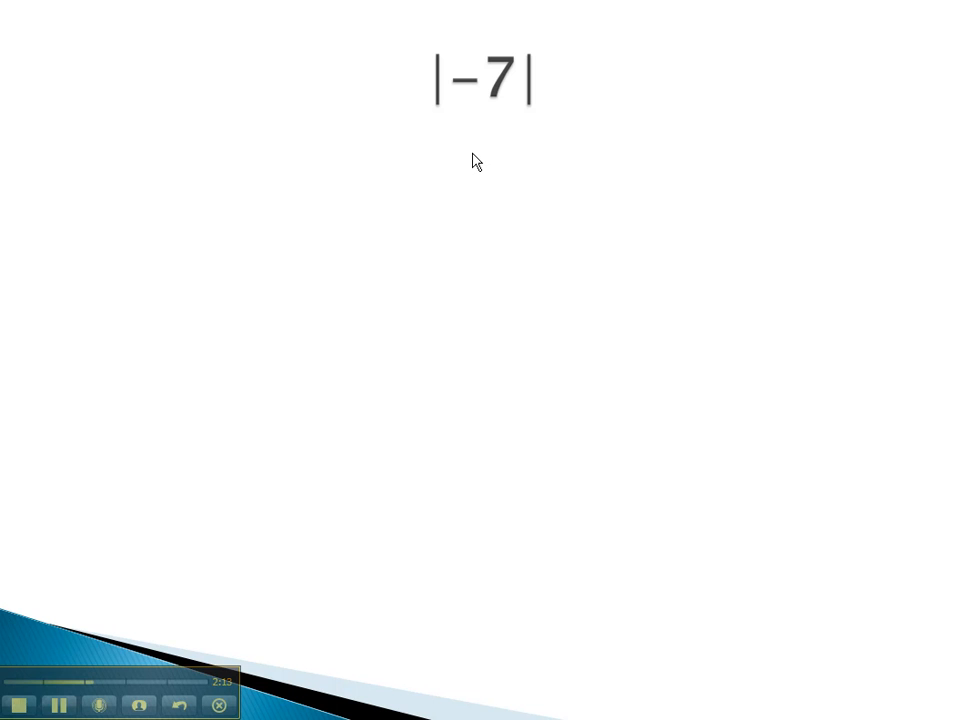
# Annotate the |-7| example with its answer 7
pyautogui.moveTo(470, 156); pyautogui.dragTo(490, 176)
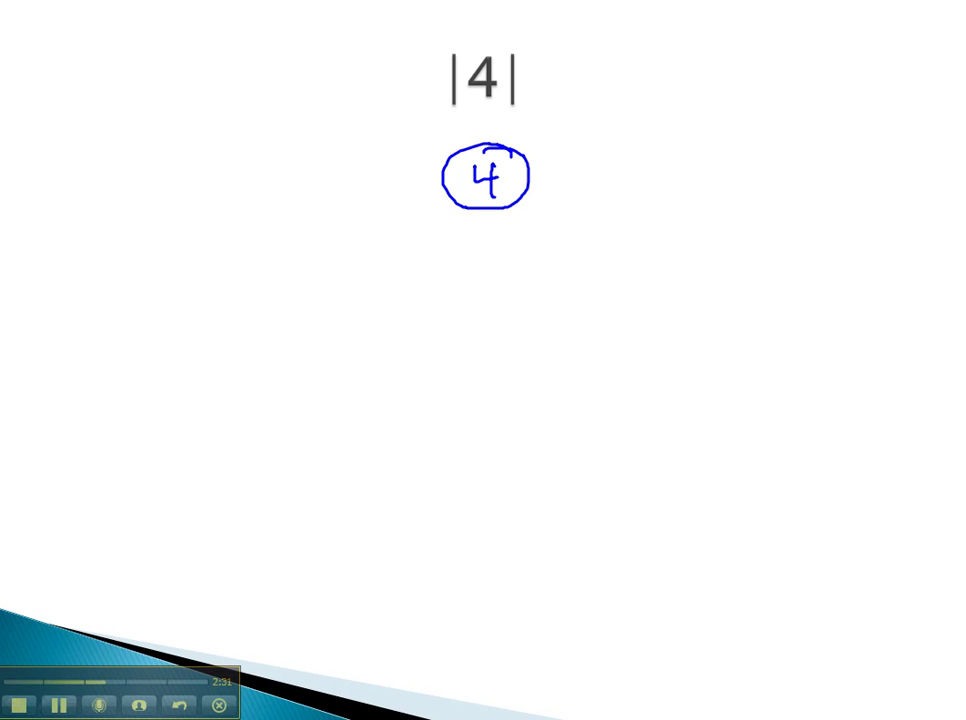
pyautogui.moveTo(798, 410)
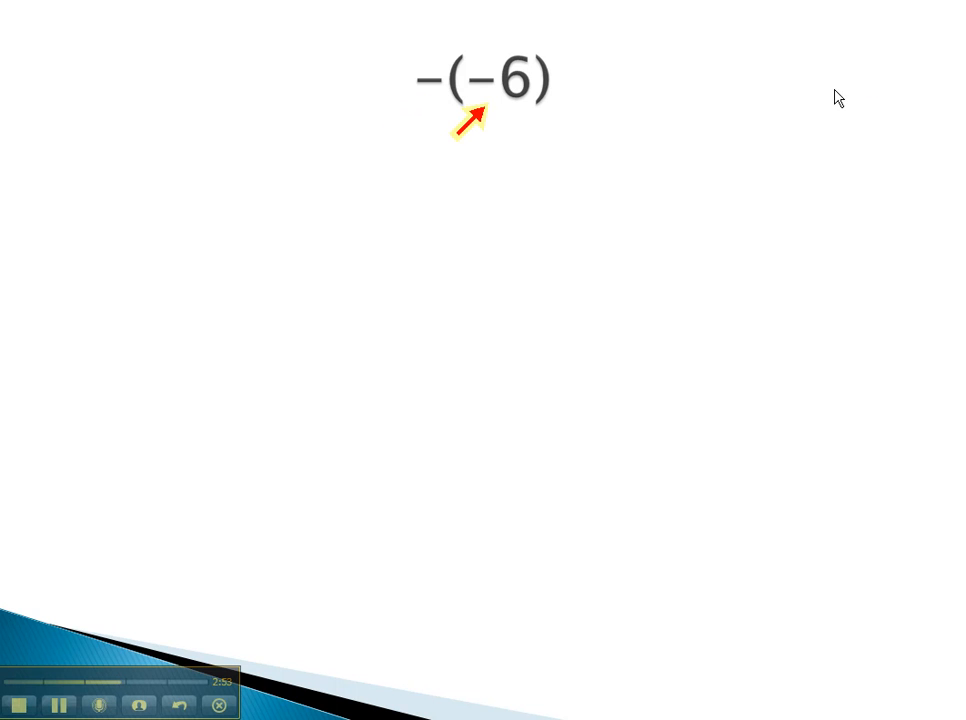
# Draw a number line jumping -6 across zero, rewrite -(-6) as +(+6), and add a leftward arrow for -(5)
pyautogui.moveTo(670, 90); pyautogui.dragTo(870, 90)
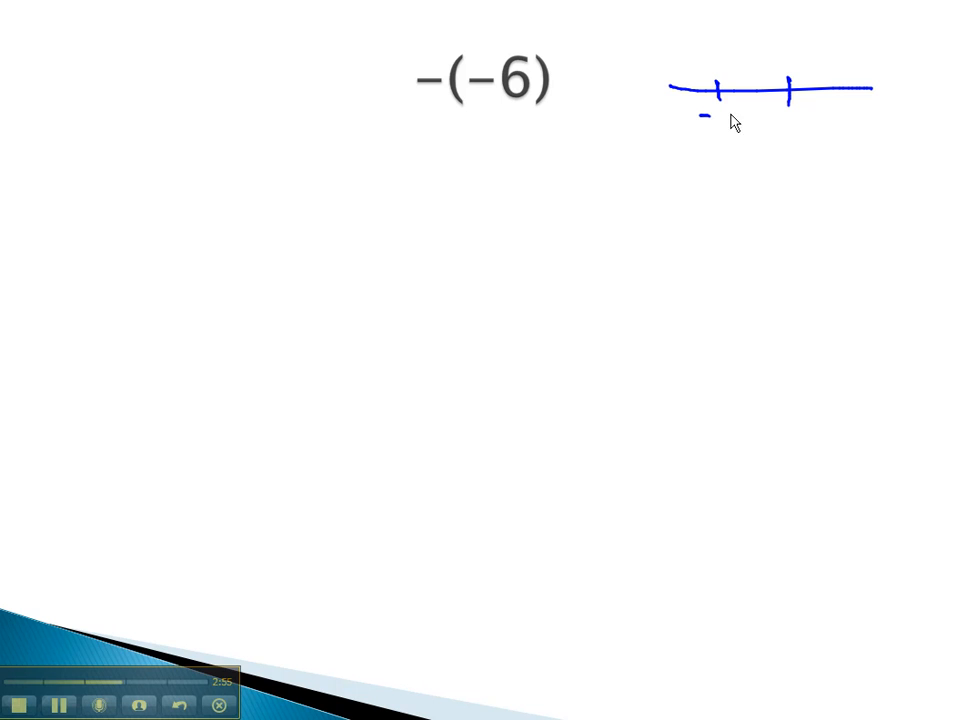
pyautogui.moveTo(720, 90); pyautogui.dragTo(850, 76)
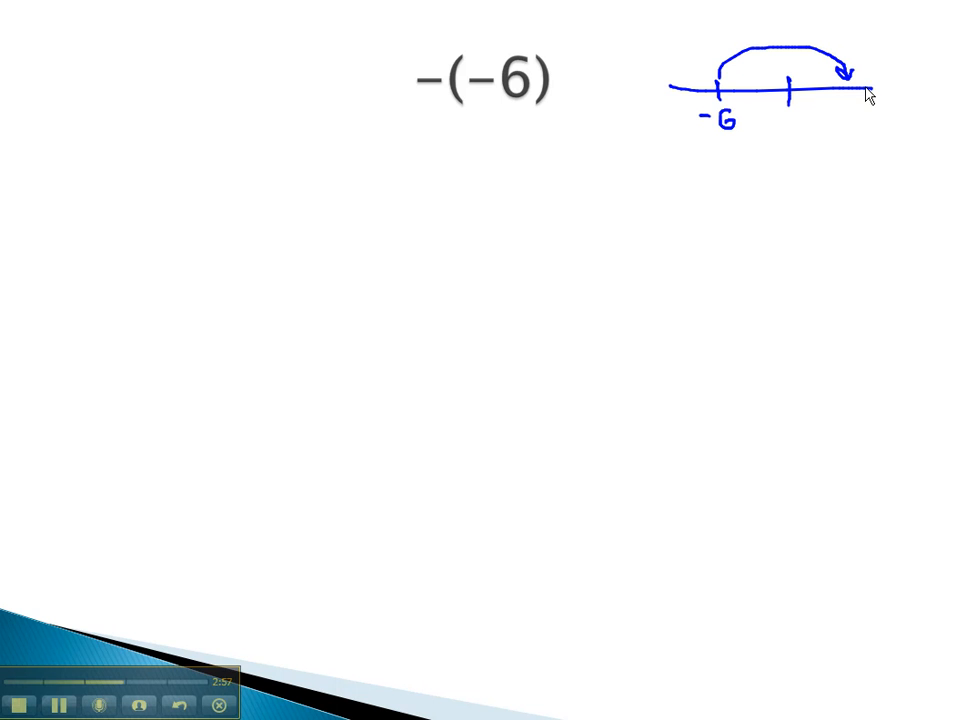
pyautogui.moveTo(856, 90); pyautogui.dragTo(862, 130)
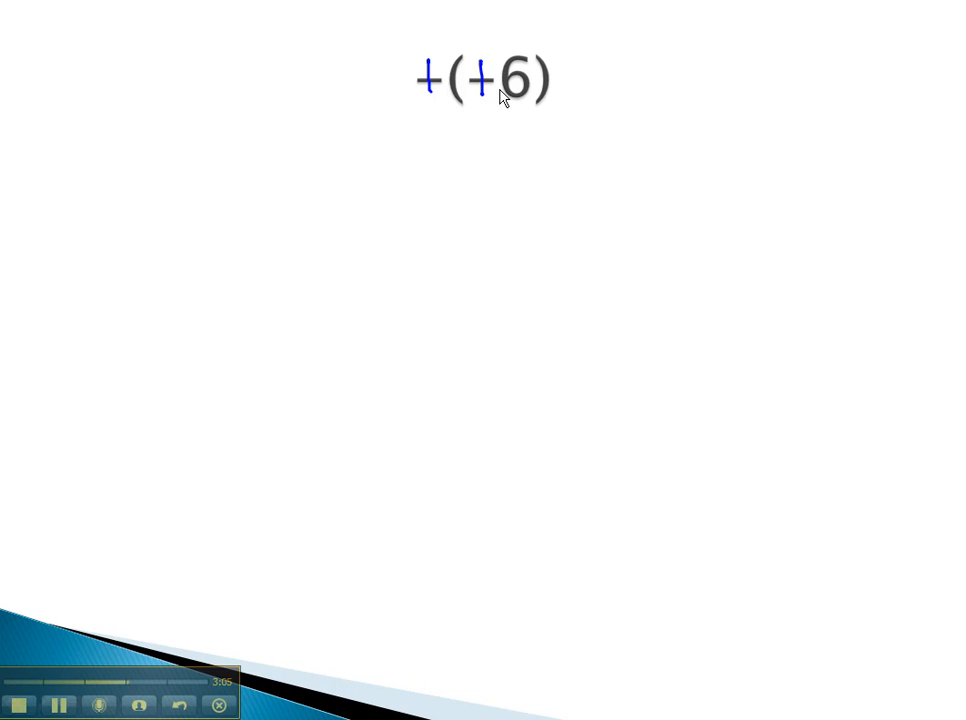
pyautogui.moveTo(496, 150); pyautogui.dragTo(490, 184)
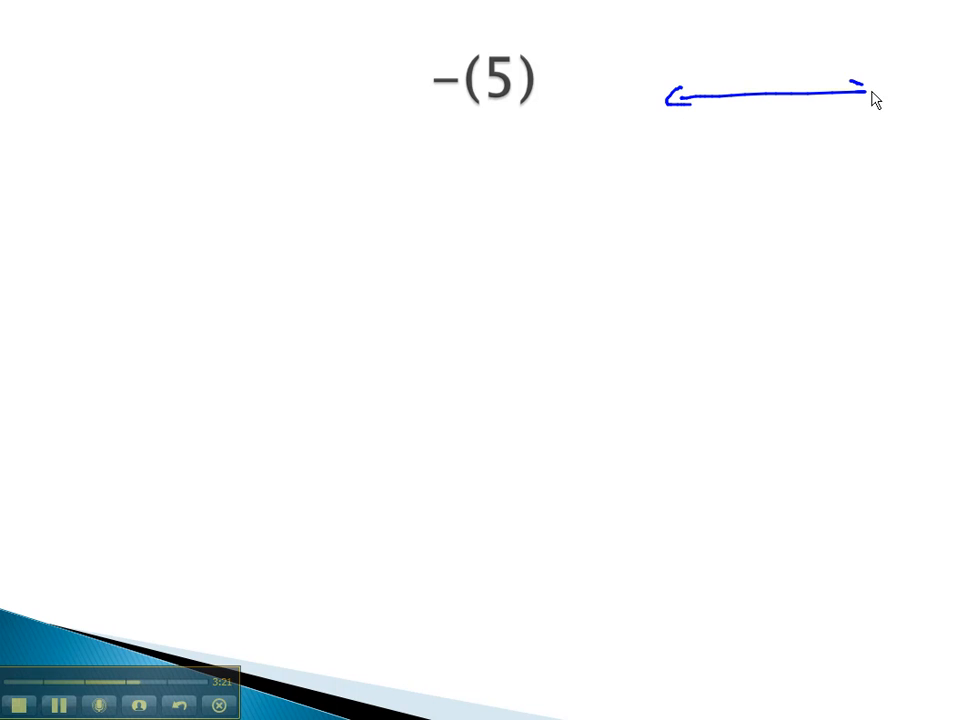
pyautogui.moveTo(760, 110); pyautogui.dragTo(860, 100)
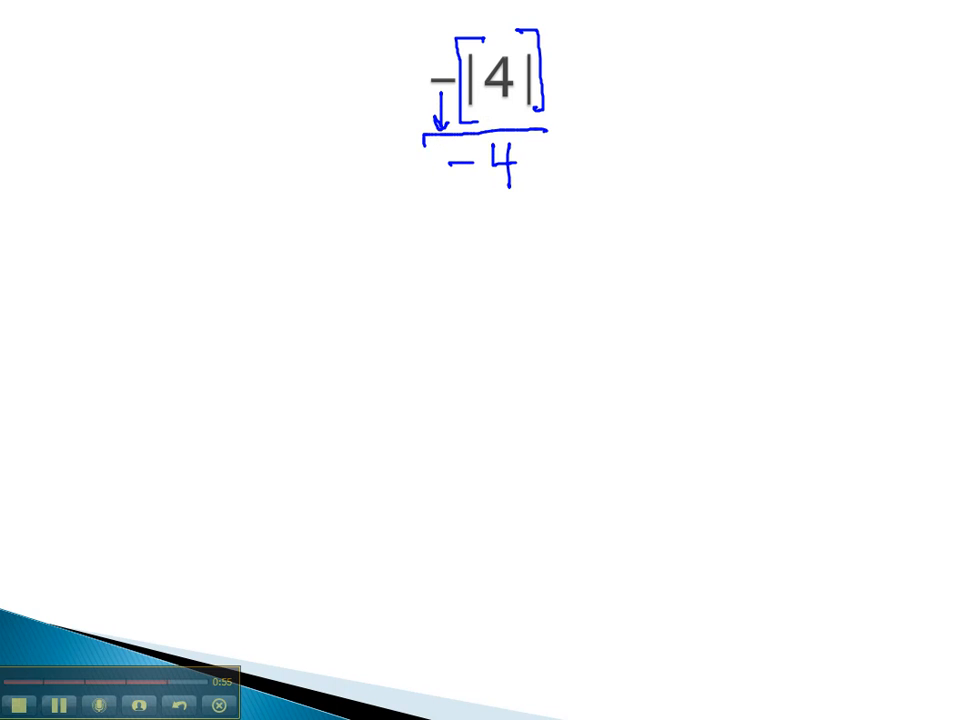
# Ink that -|4| becomes -4
pyautogui.moveTo(420, 136); pyautogui.dragTo(556, 204)
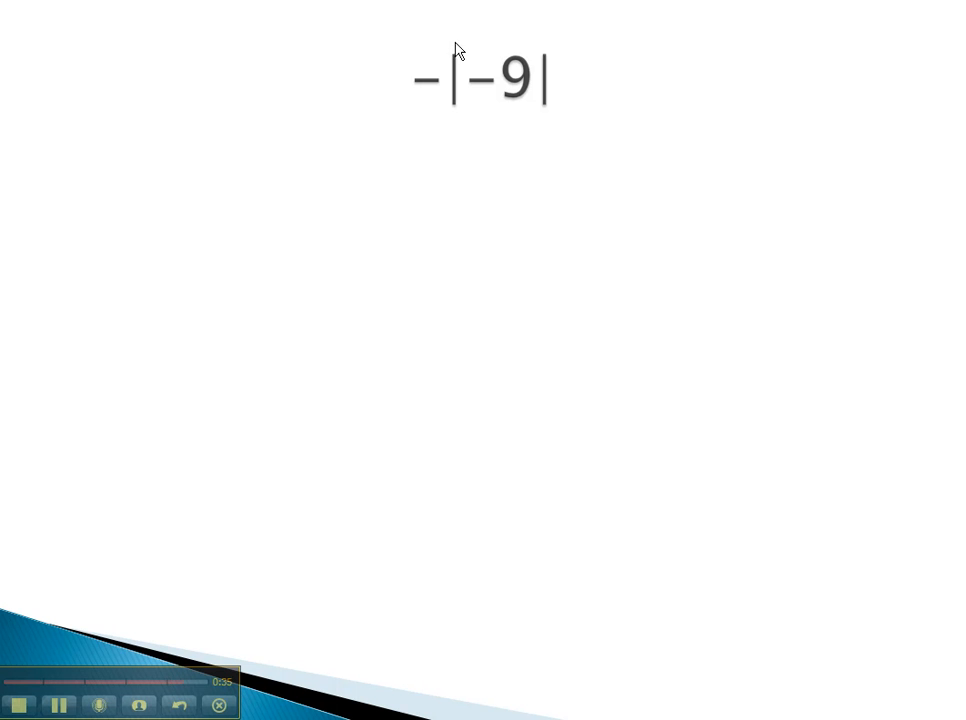
# Bracket |-9| as 9, carry the outer minus down to get -9, and box it
pyautogui.moveTo(468, 42); pyautogui.dragTo(444, 120)
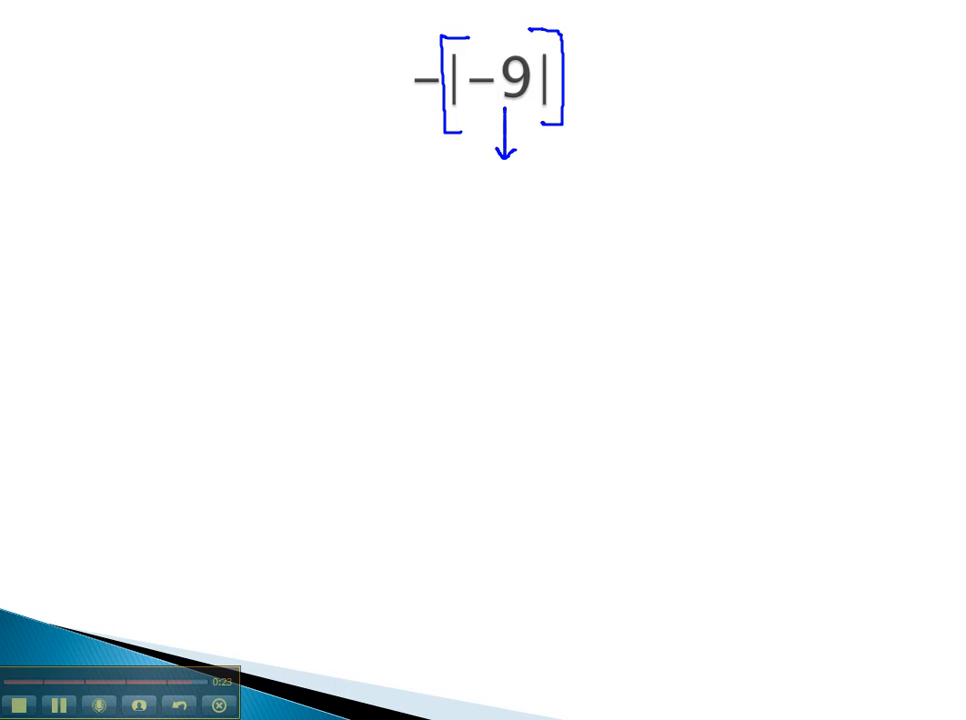
pyautogui.moveTo(496, 184); pyautogui.dragTo(520, 230)
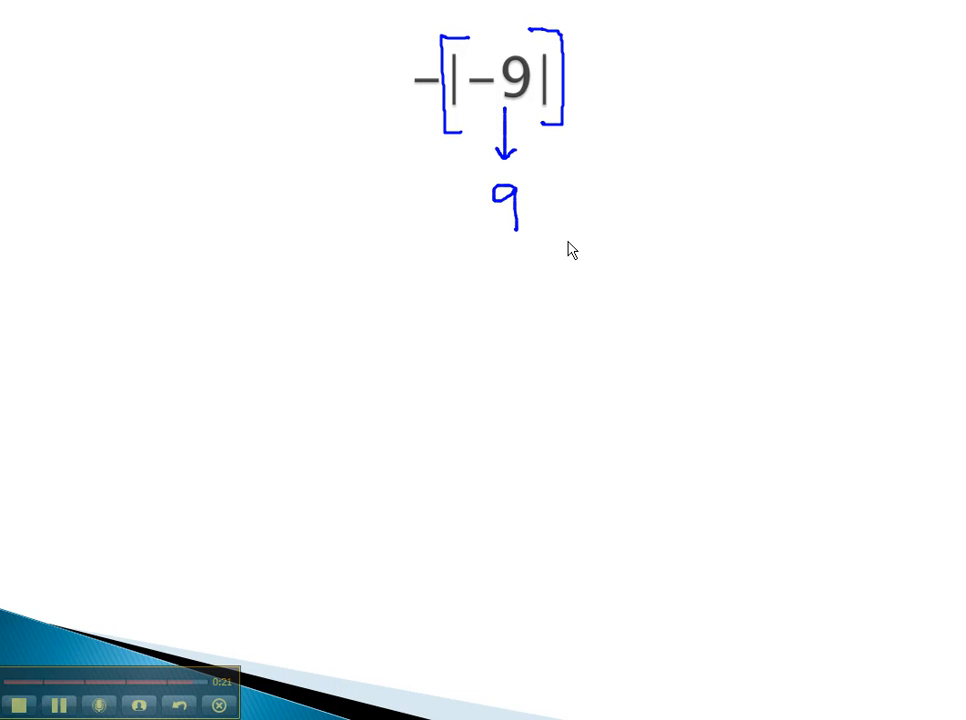
pyautogui.moveTo(424, 110); pyautogui.dragTo(436, 164)
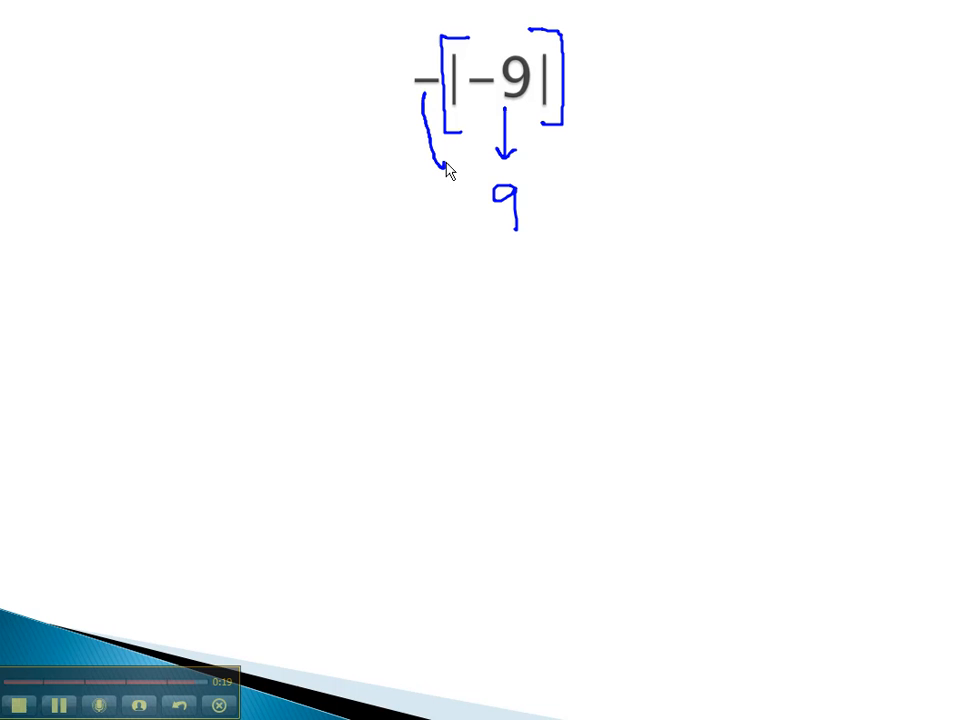
pyautogui.moveTo(460, 200); pyautogui.dragTo(500, 210)
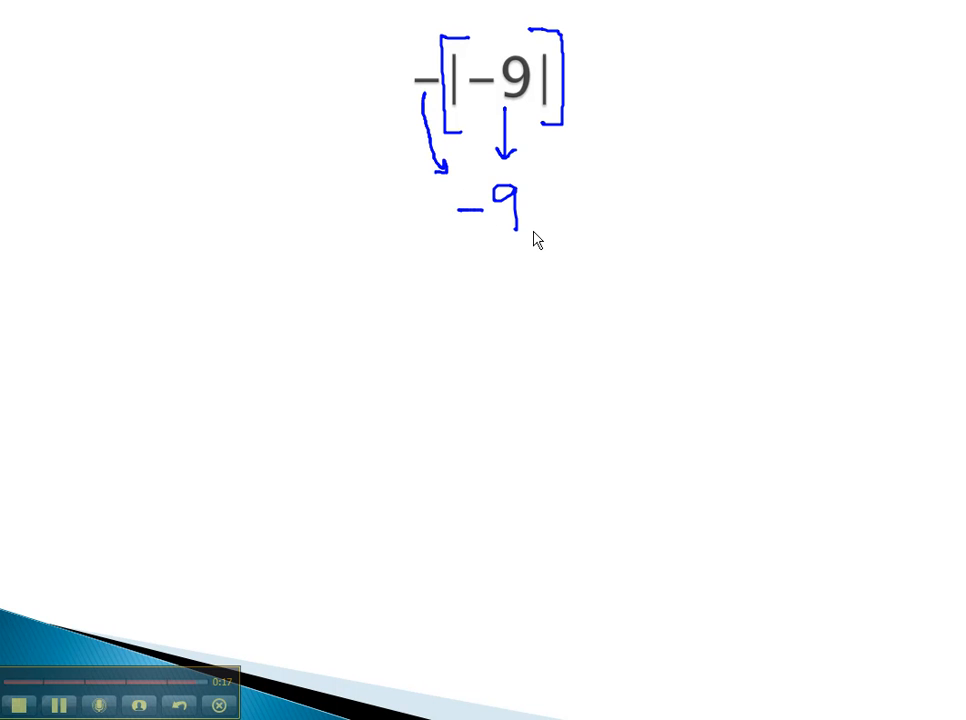
pyautogui.moveTo(424, 180); pyautogui.dragTo(576, 260)
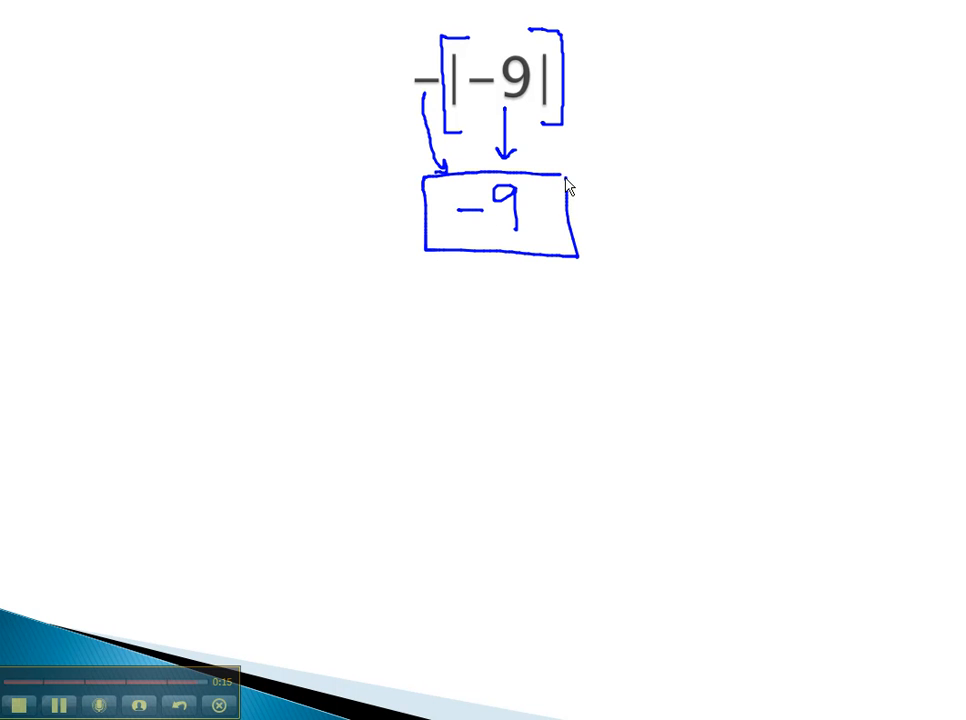
pyautogui.moveTo(620, 224)
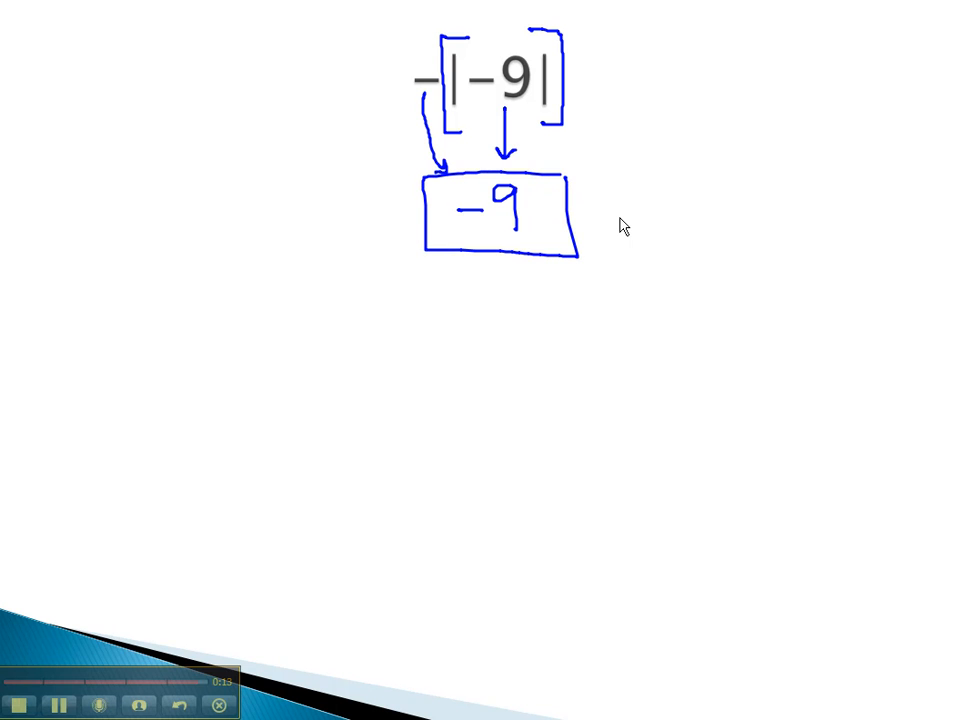